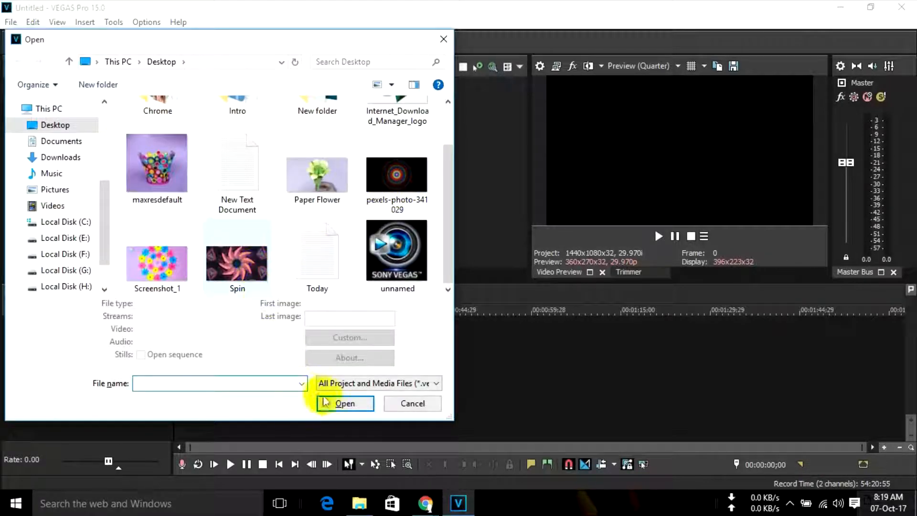
# - Open the Spin image from the Desktop as a five-second timeline event
pyautogui.click(345, 403)
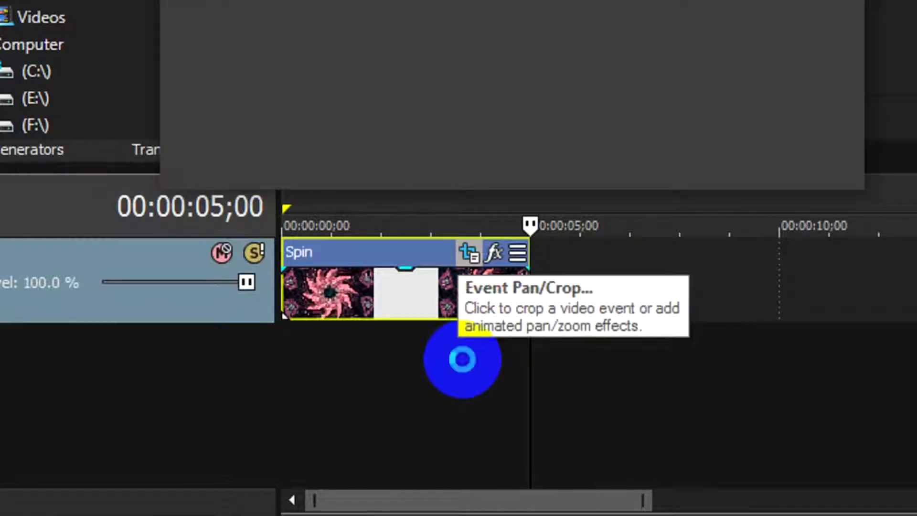
# - Open Event Pan/Crop for the Spin event
pyautogui.click(468, 253)
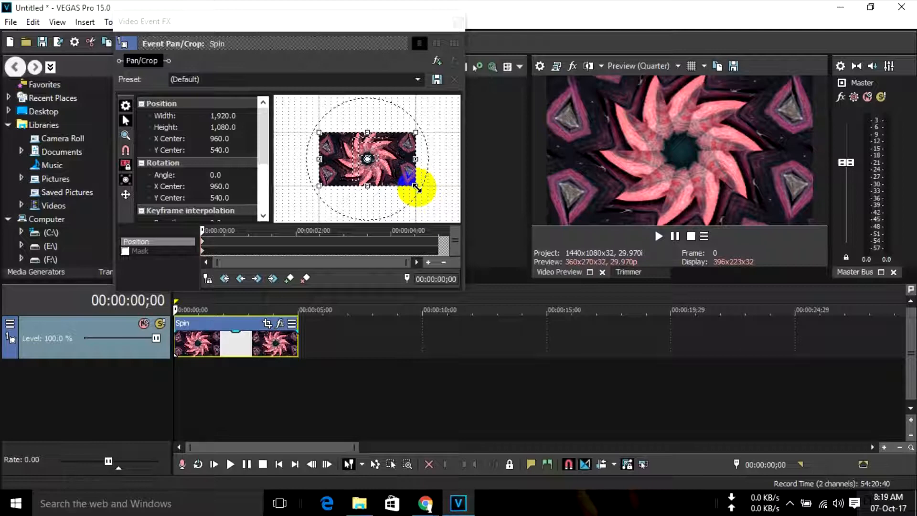
# - Zoom the frame in on the flower's centre and move along the keyframe timeline
pyautogui.moveTo(420, 189); pyautogui.dragTo(405, 174)
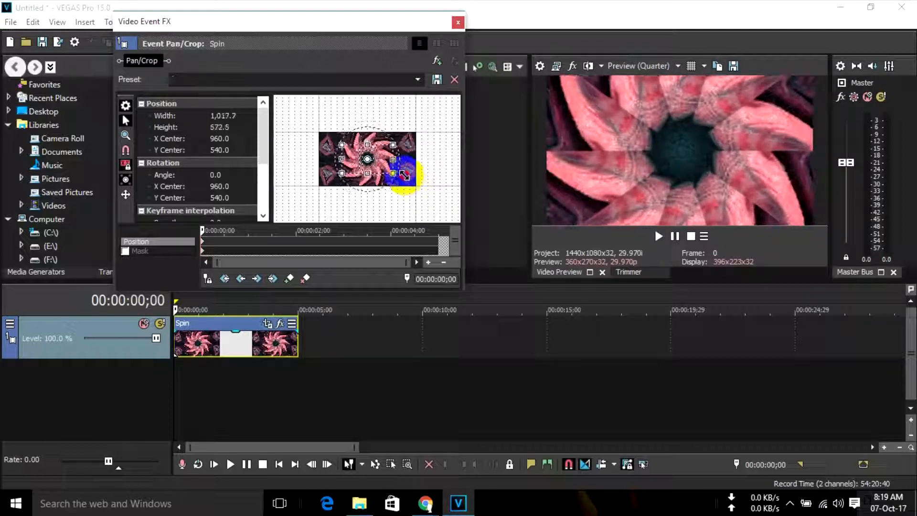
pyautogui.moveTo(403, 174); pyautogui.dragTo(391, 172)
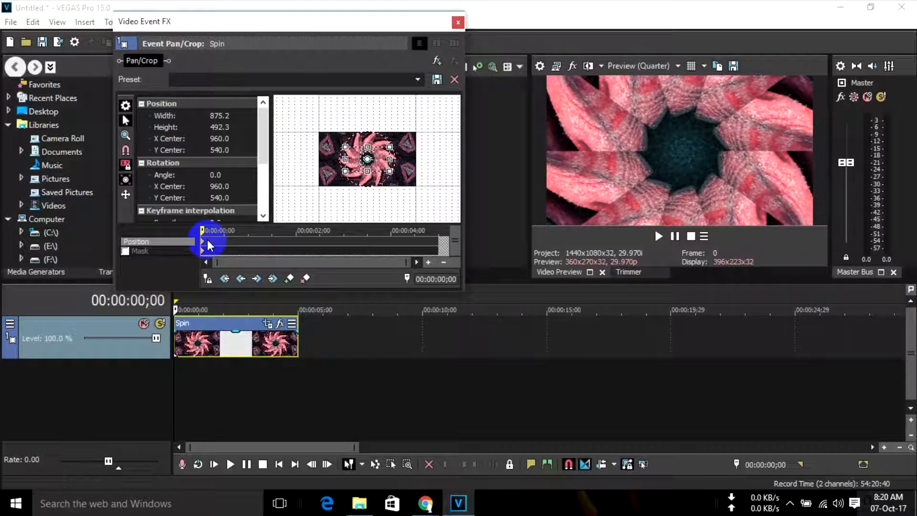
pyautogui.moveTo(206, 242); pyautogui.dragTo(437, 242)
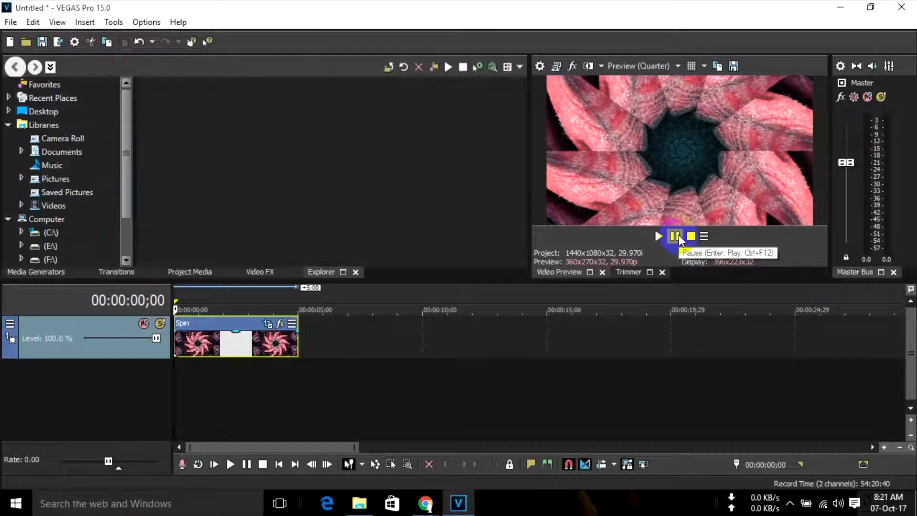
# - Play the spinning zoom in the preview and pause near the five-second end
pyautogui.click(658, 237)
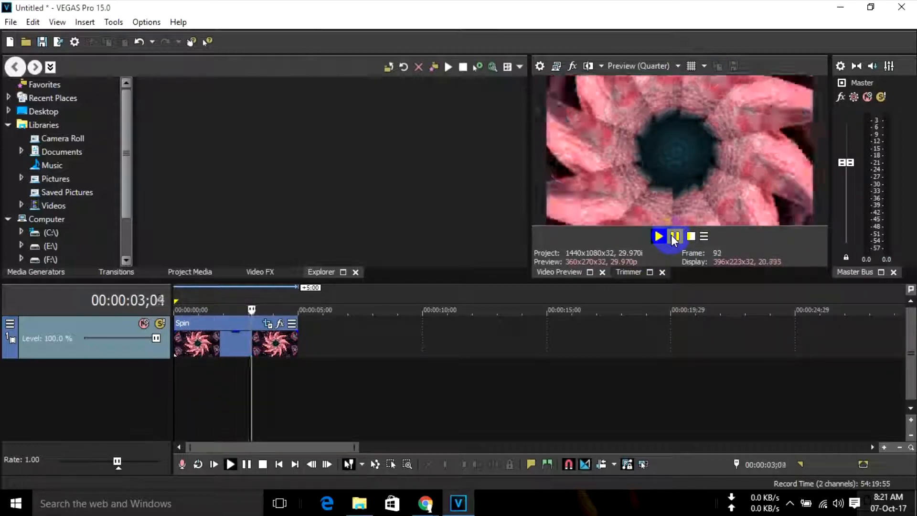
pyautogui.click(658, 236)
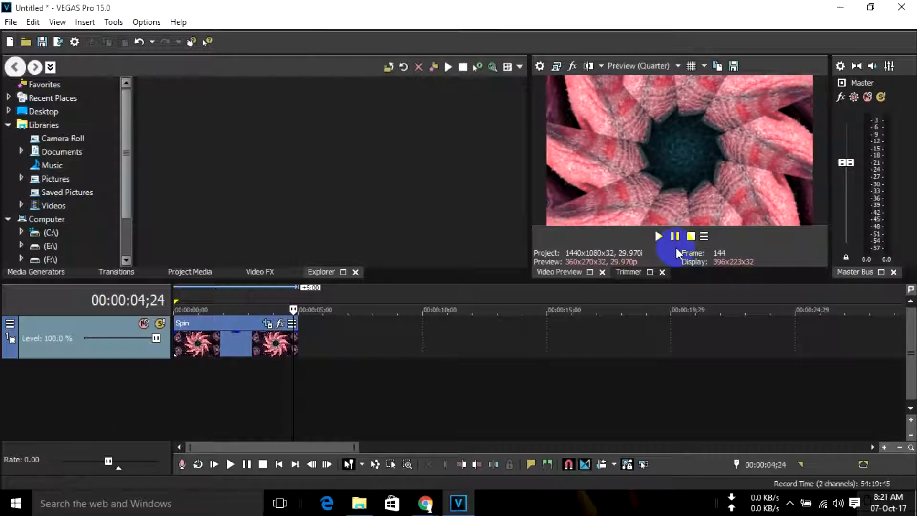